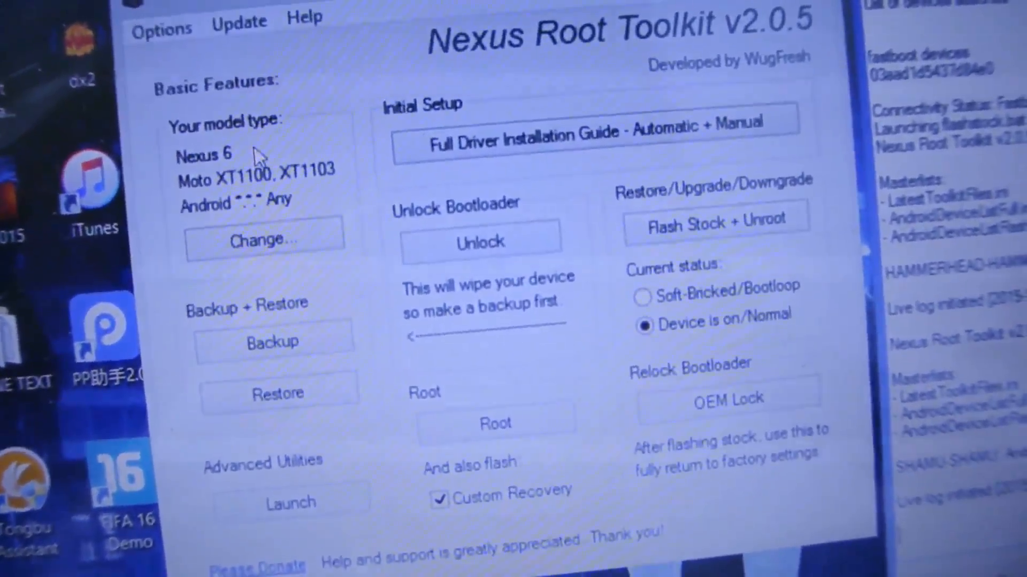
Start Flash Stock + Unroot for the Moto XT1100/XT1103 and accept the wipe warning
click(264, 240)
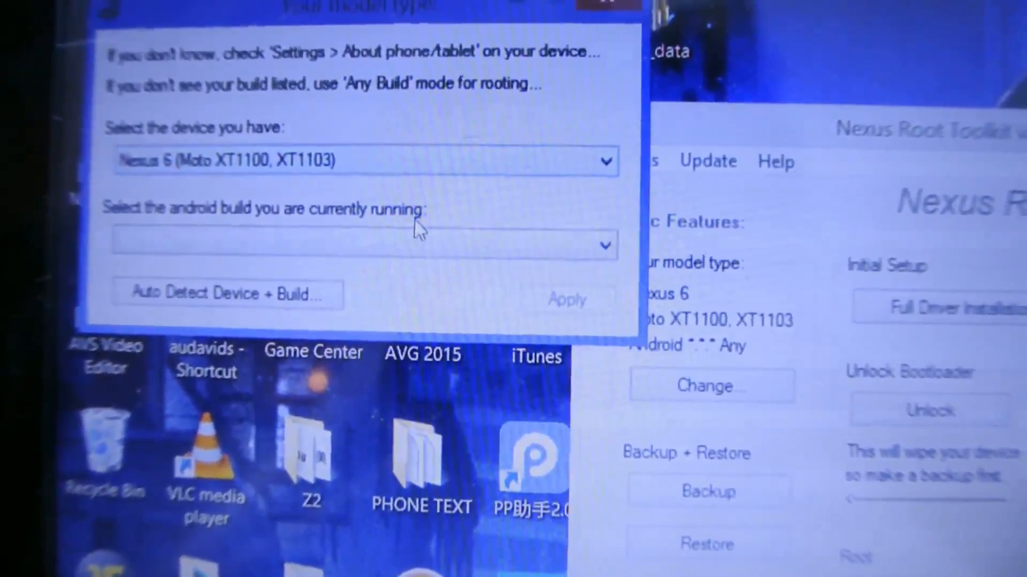
click(360, 245)
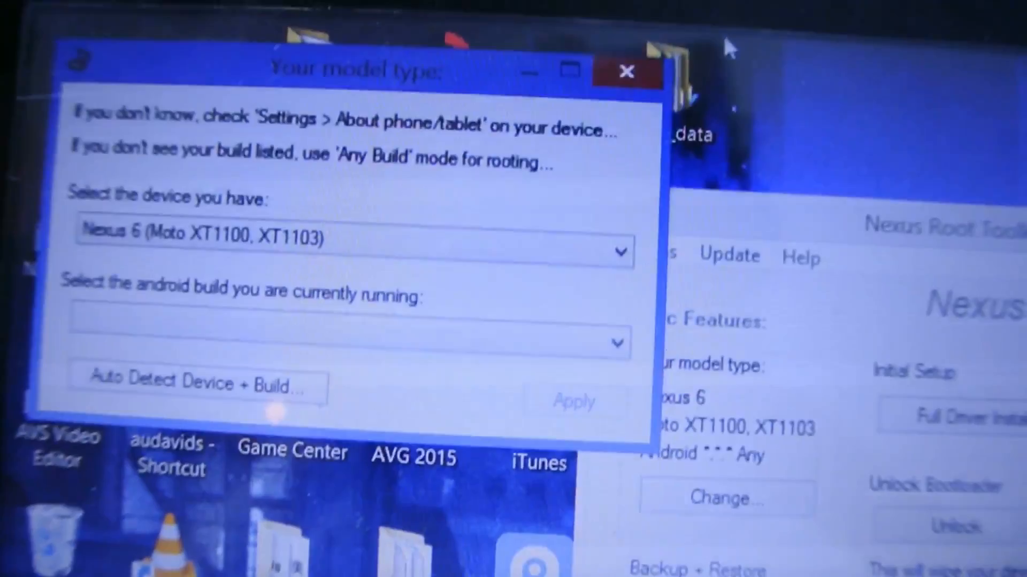
click(622, 70)
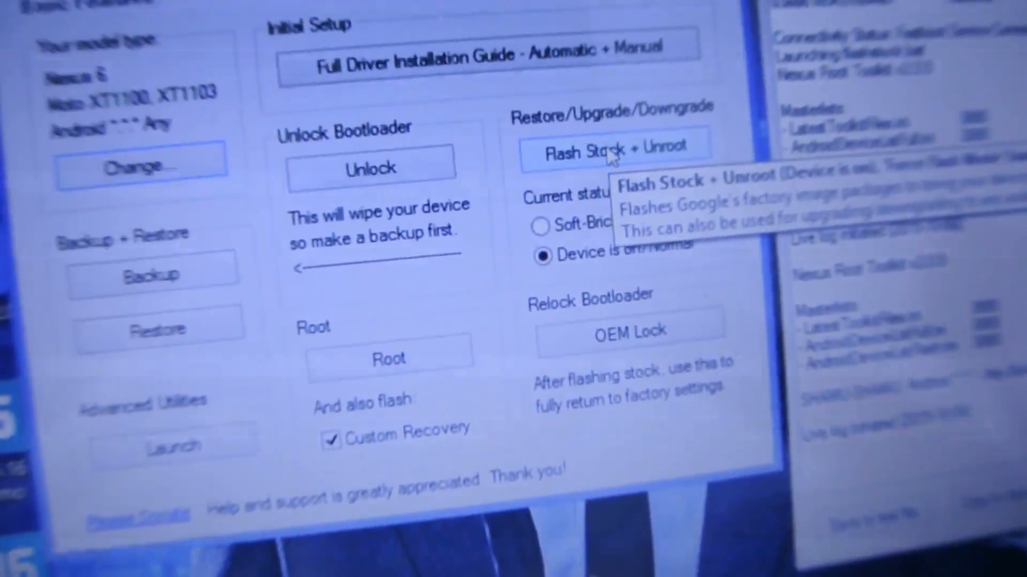
click(605, 151)
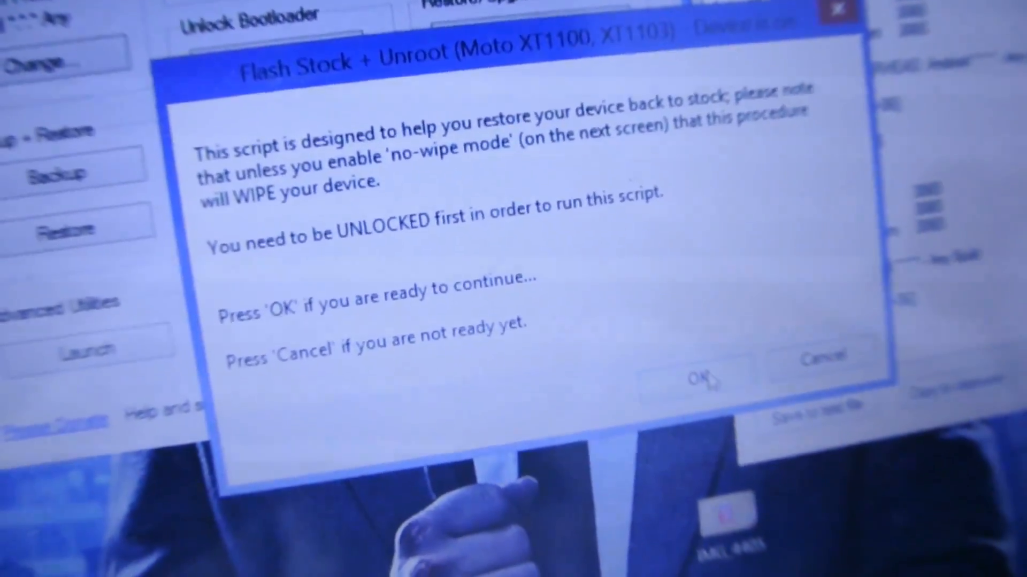
click(697, 379)
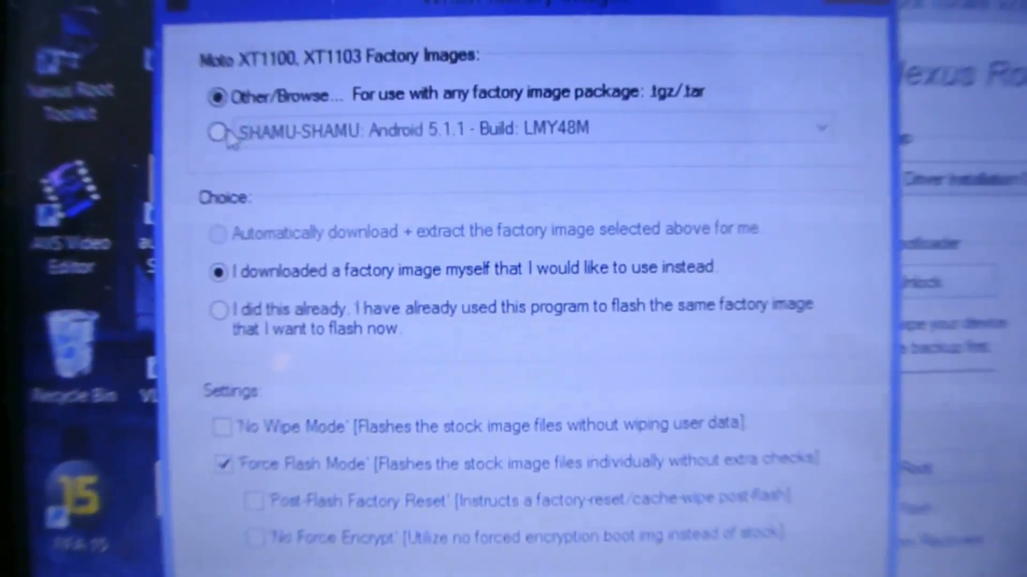
Choose the self-downloaded factory image option instead of the listed Android 5.1.1 image
click(221, 131)
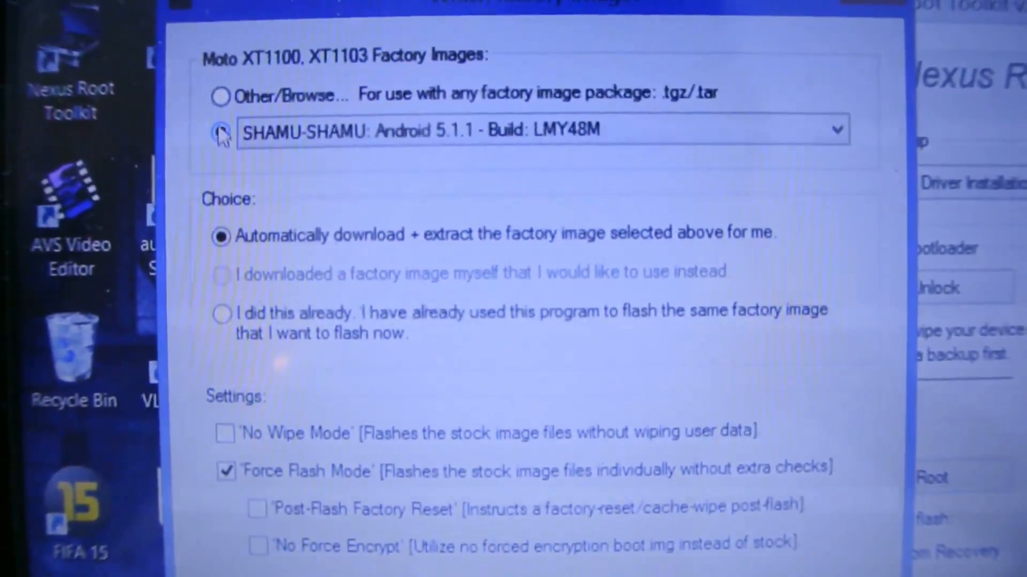
click(211, 90)
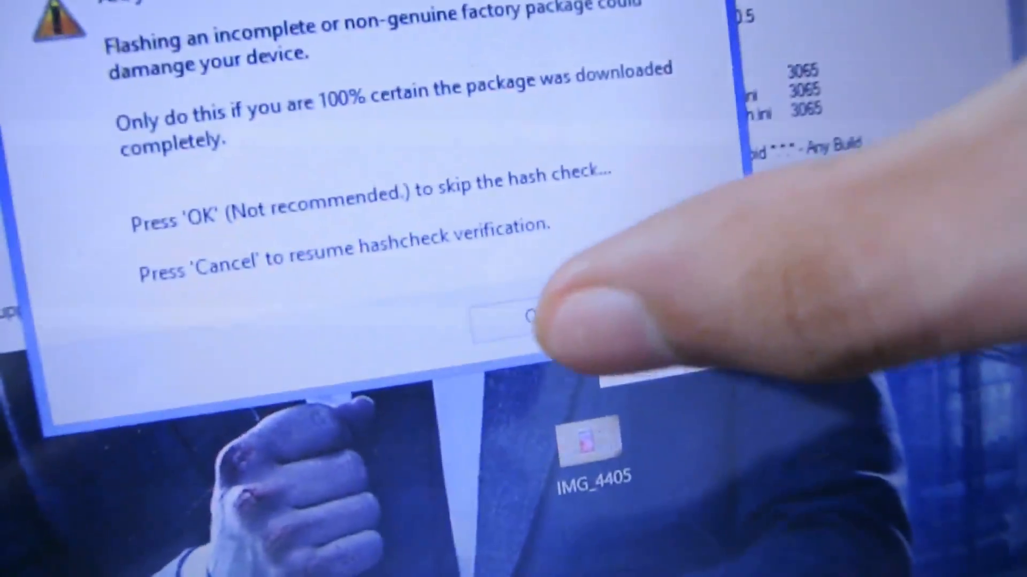
Accept the hash-check warning to skip factory package verification and continue flashing
click(524, 318)
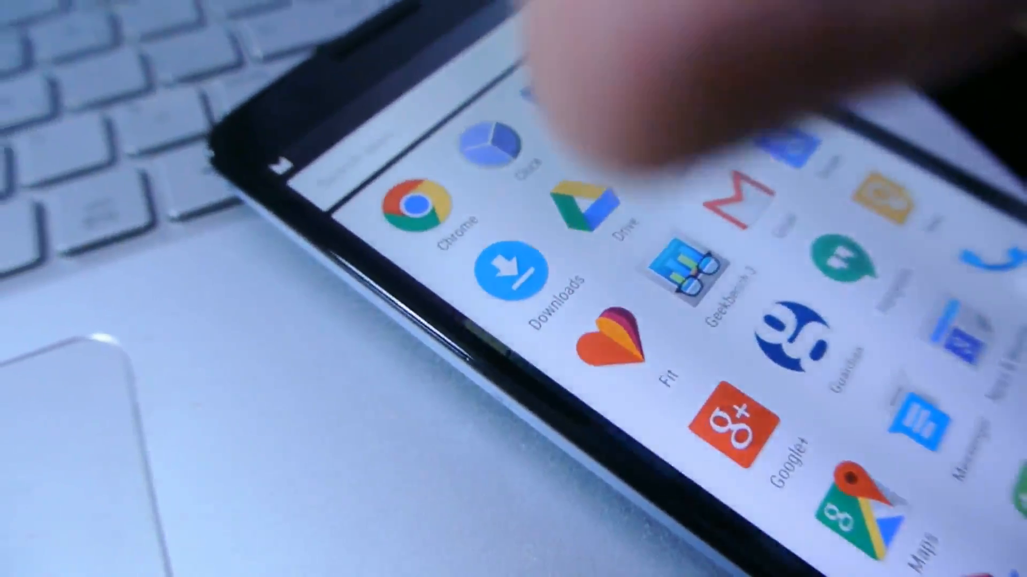
Scroll down the Nexus 6 app drawer listing Chrome, Drive, Gmail and Maps
scroll(down, 3)
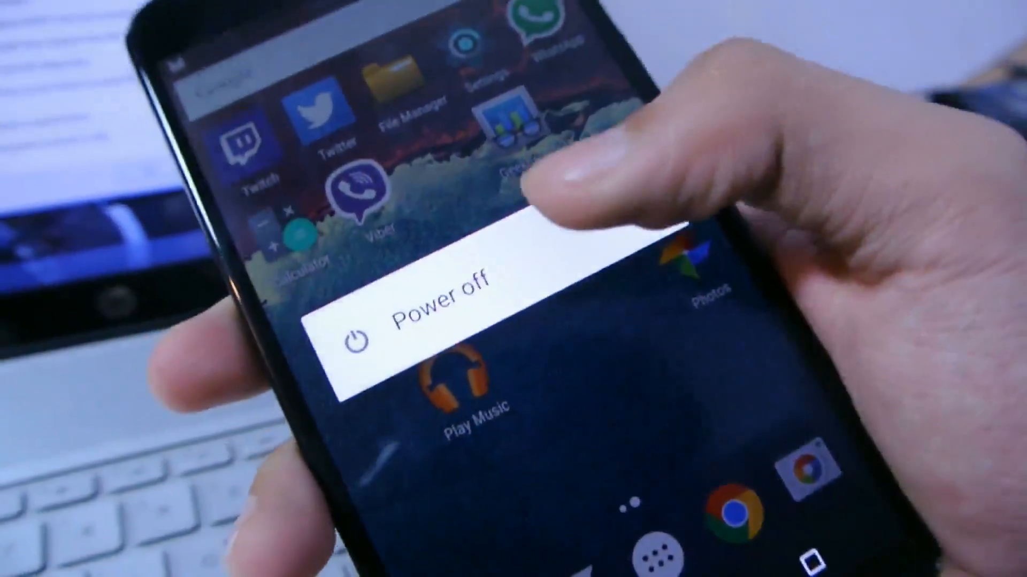
Choose Power off from the power menu to shut down the Nexus 6
click(432, 308)
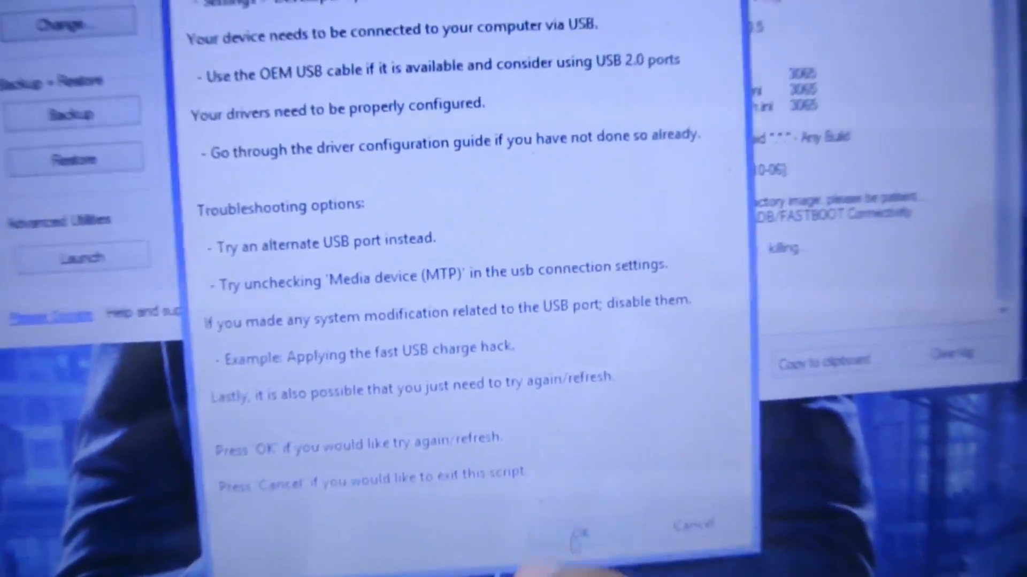
Confirm the USB troubleshooting dialog to recheck ADB/FASTBOOT connectivity
click(581, 529)
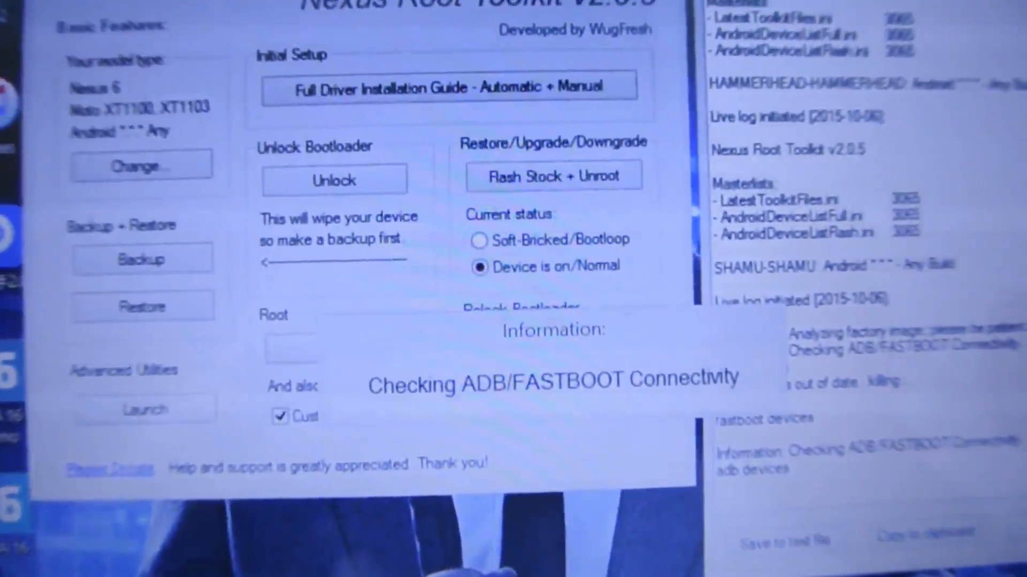